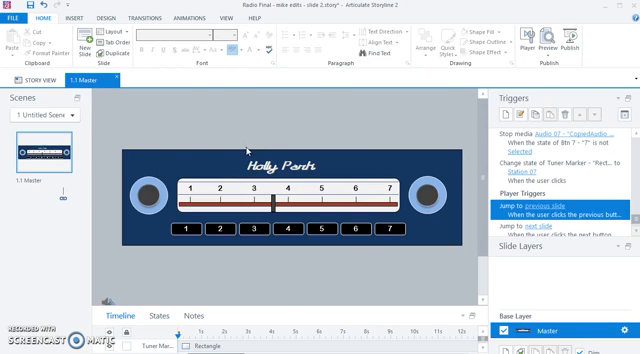
mouse_move(244, 146)
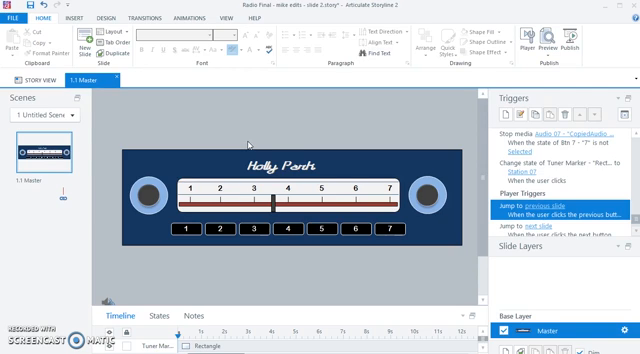
mouse_move(244, 240)
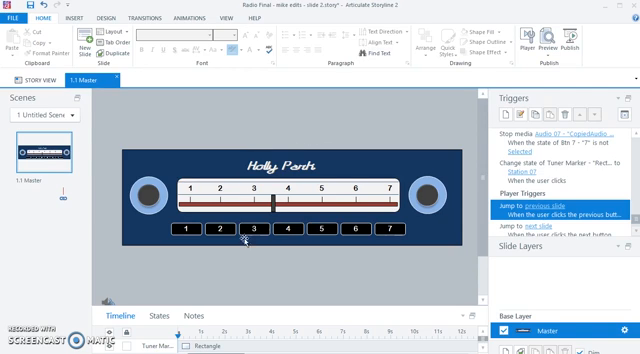
mouse_move(252, 268)
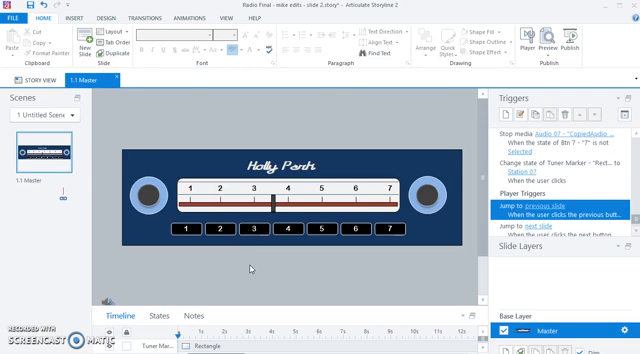
mouse_move(368, 144)
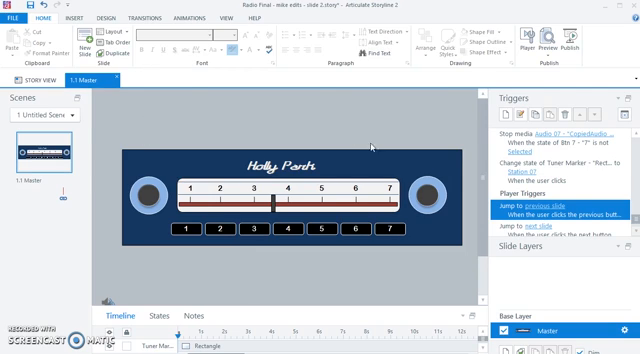
mouse_move(284, 292)
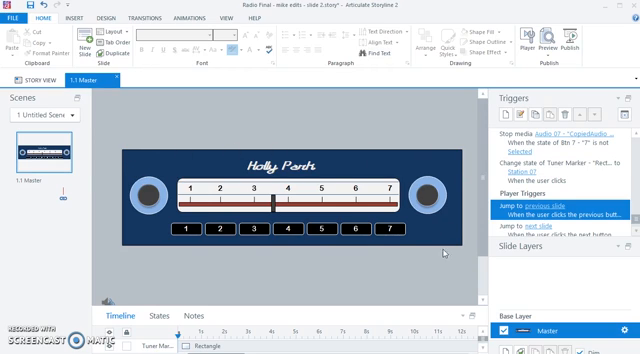
mouse_move(236, 258)
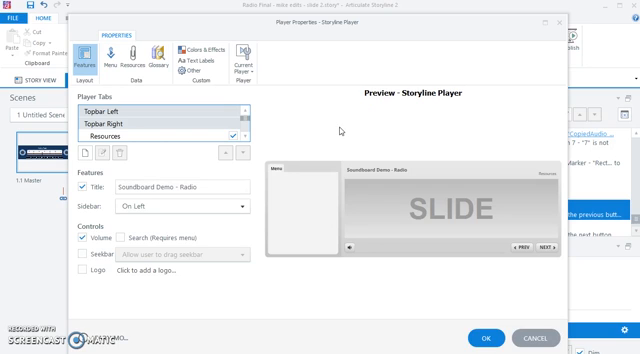
mouse_move(336, 132)
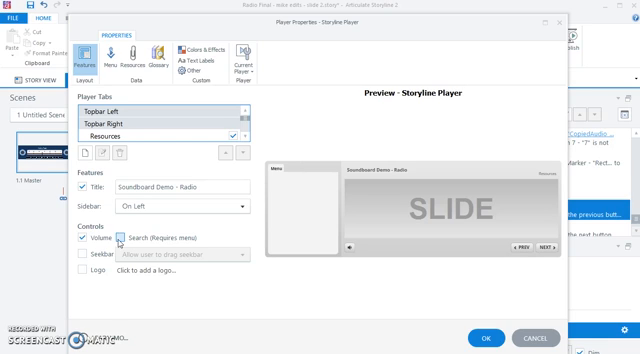
Step: Bring up Player Properties with its features and controls options shown
click(120, 240)
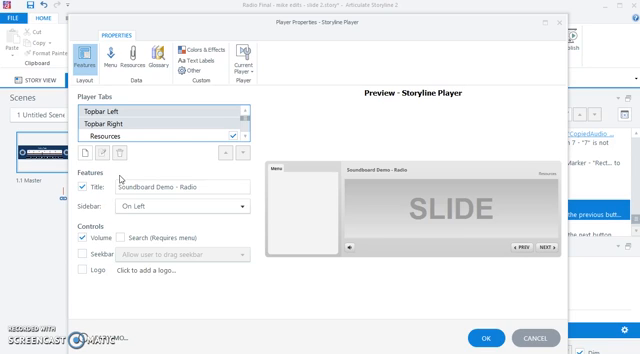
mouse_move(340, 222)
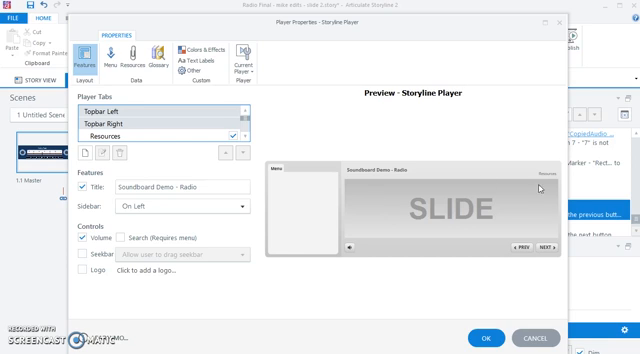
mouse_move(544, 176)
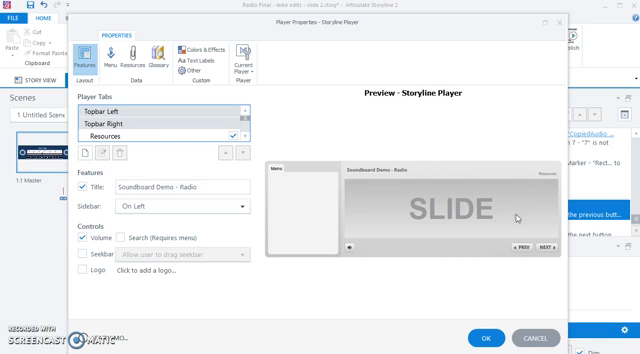
mouse_move(410, 204)
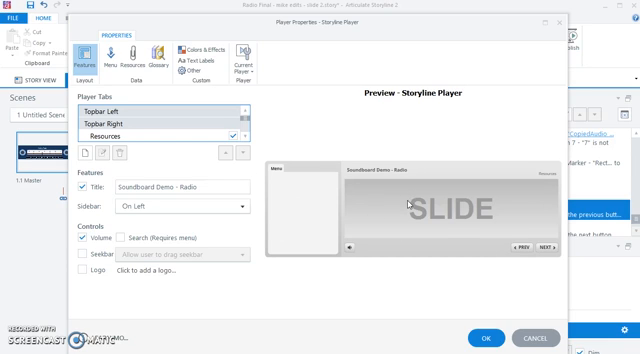
mouse_move(404, 206)
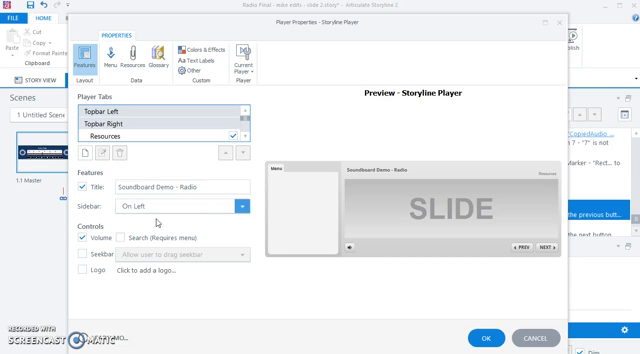
Step: Switch off the title and sidebar Menu so the preview shows only the slide
click(84, 184)
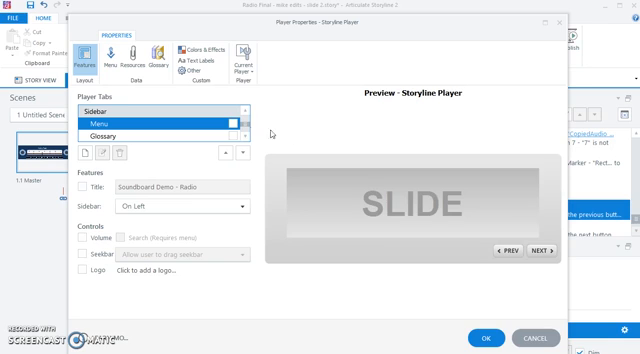
mouse_move(436, 188)
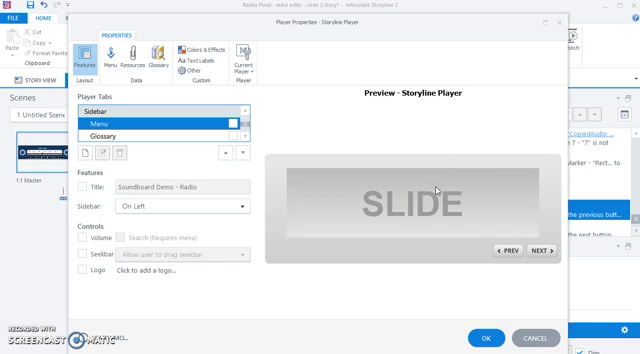
mouse_move(424, 188)
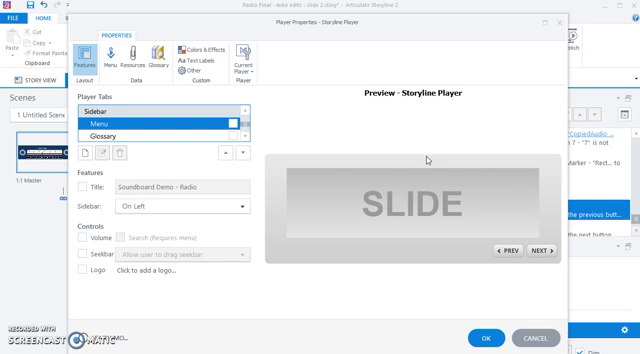
mouse_move(496, 184)
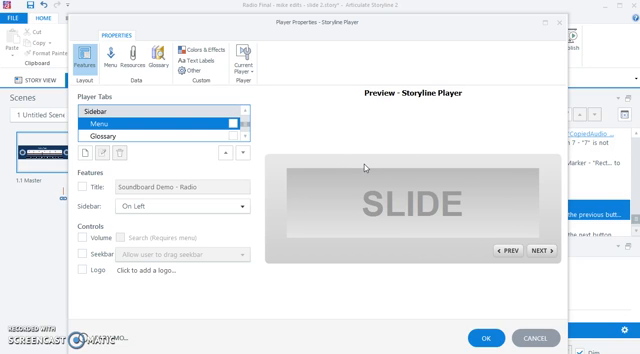
mouse_move(520, 276)
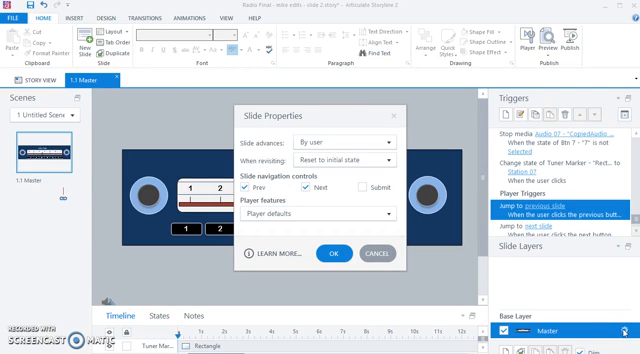
Step: Disable the Prev and Next navigation buttons in Slide Properties and confirm
click(244, 188)
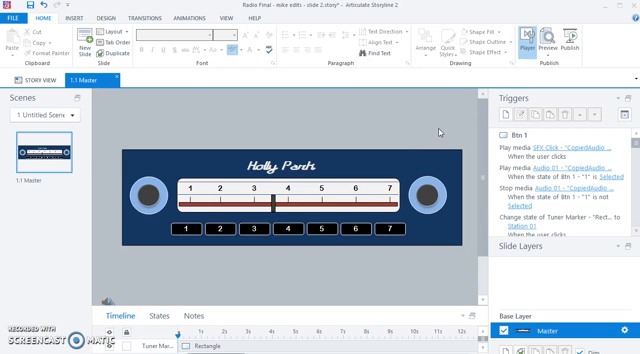
Step: Reopen Player Properties from the Home tab
click(530, 40)
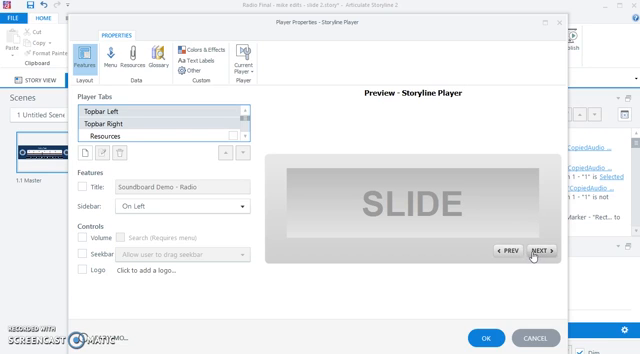
mouse_move(522, 232)
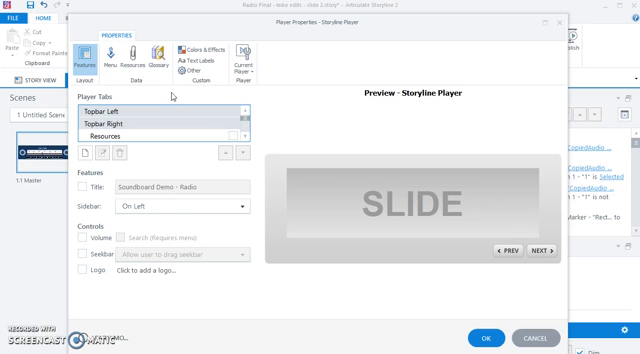
Step: Go to Colors & Effects and pick a colour scheme for the player
click(196, 48)
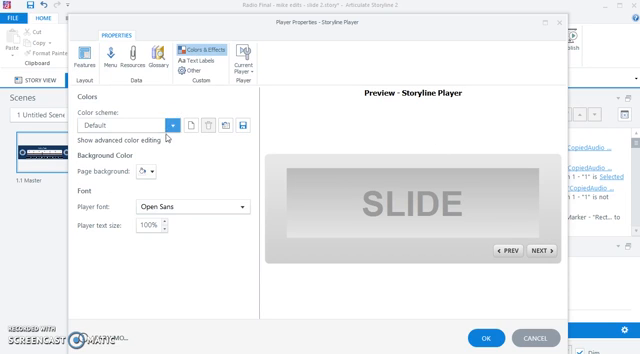
click(180, 124)
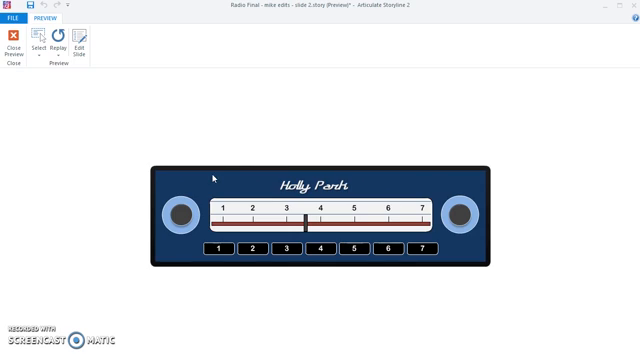
mouse_move(428, 176)
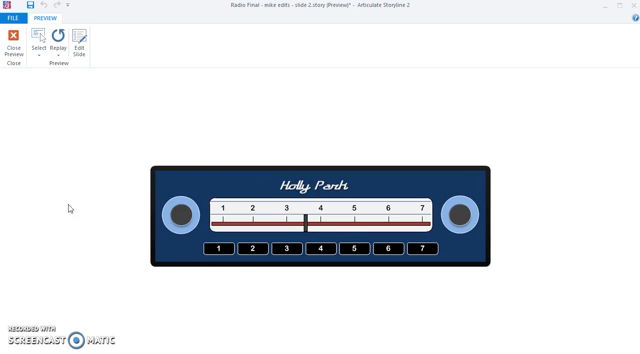
mouse_move(540, 208)
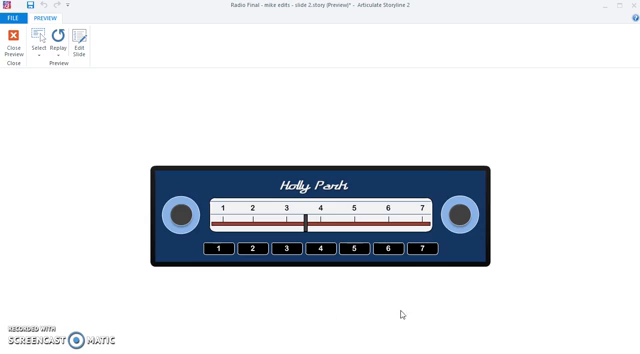
mouse_move(260, 278)
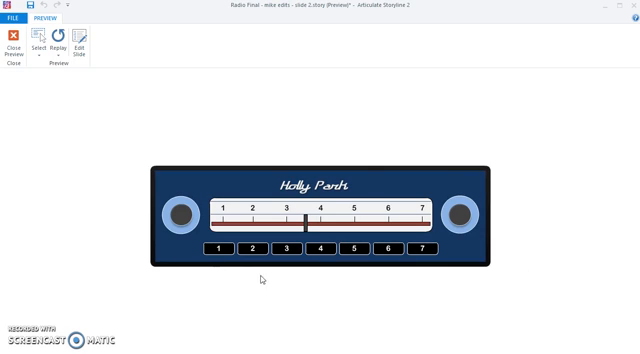
mouse_move(372, 298)
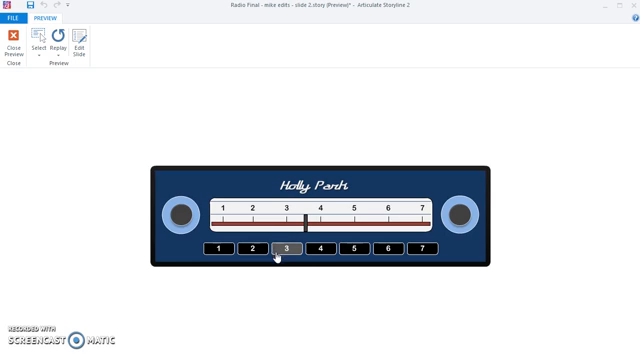
mouse_move(286, 280)
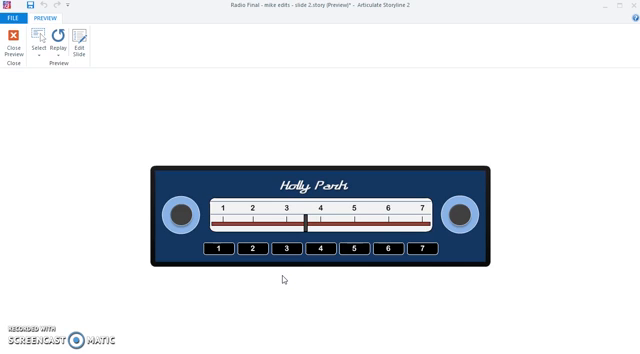
mouse_move(236, 278)
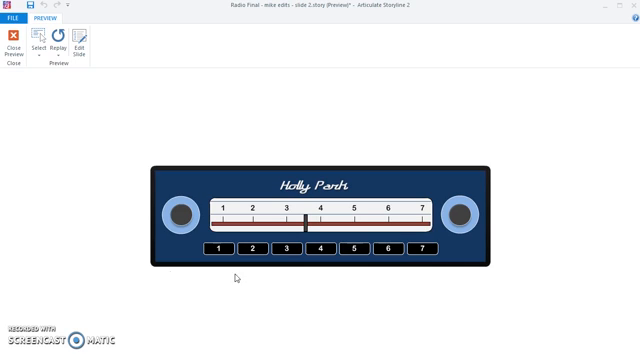